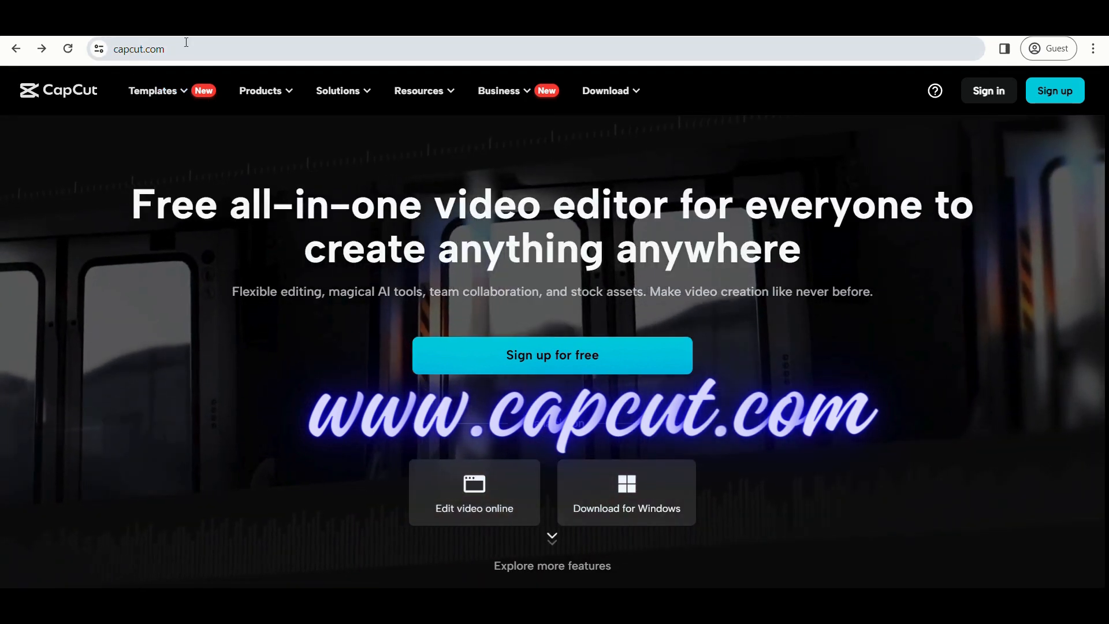
- Sign up for CapCut on capcut.com using 'Continue with Google' and complete the Google sign-in
{"action": "left_click", "coordinate": [139, 48]}
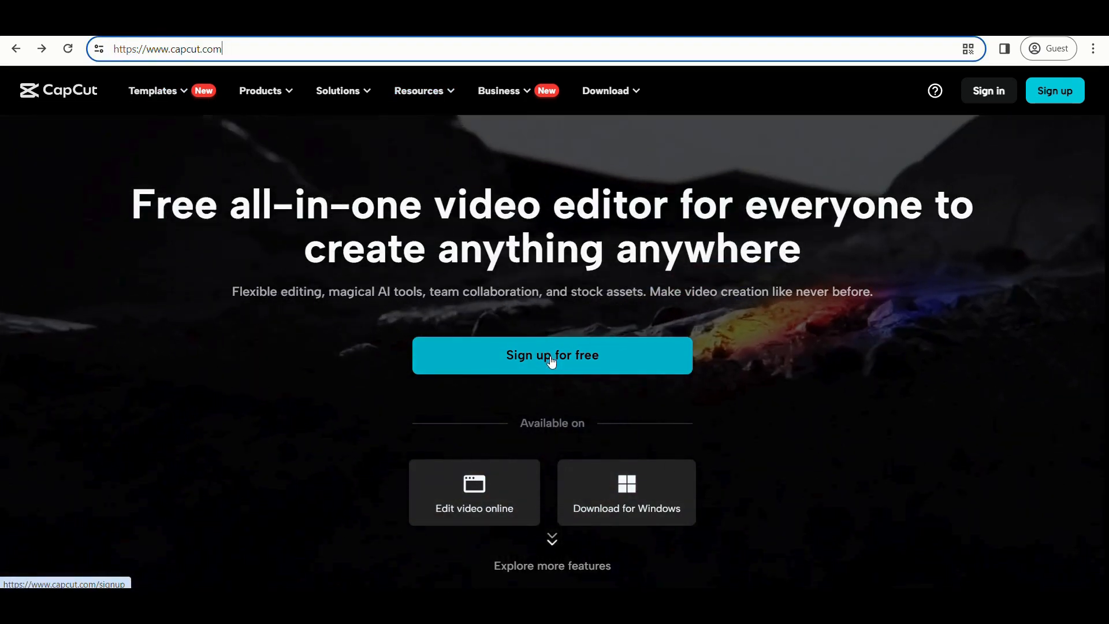
{"action": "left_click", "coordinate": [553, 355]}
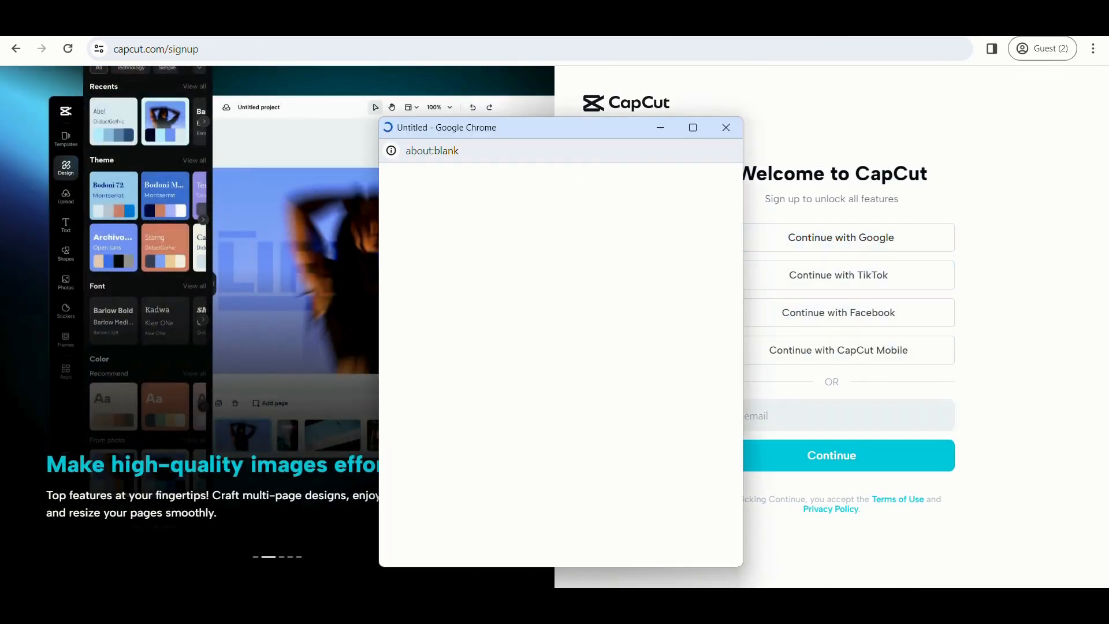
{"action": "left_click", "coordinate": [841, 238]}
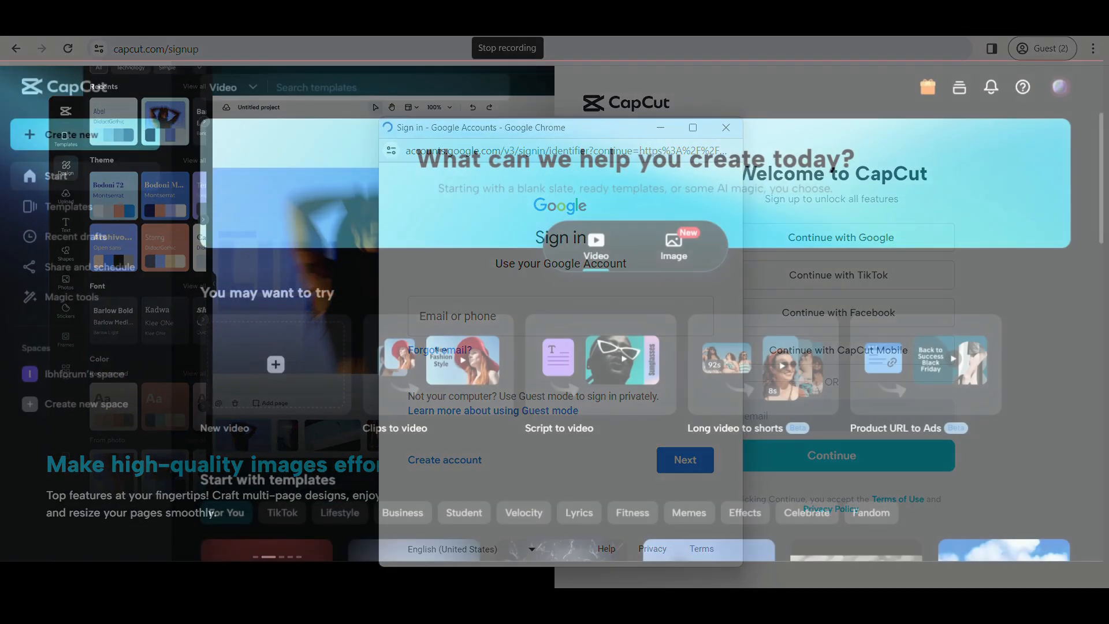
{"action": "left_click", "coordinate": [726, 127]}
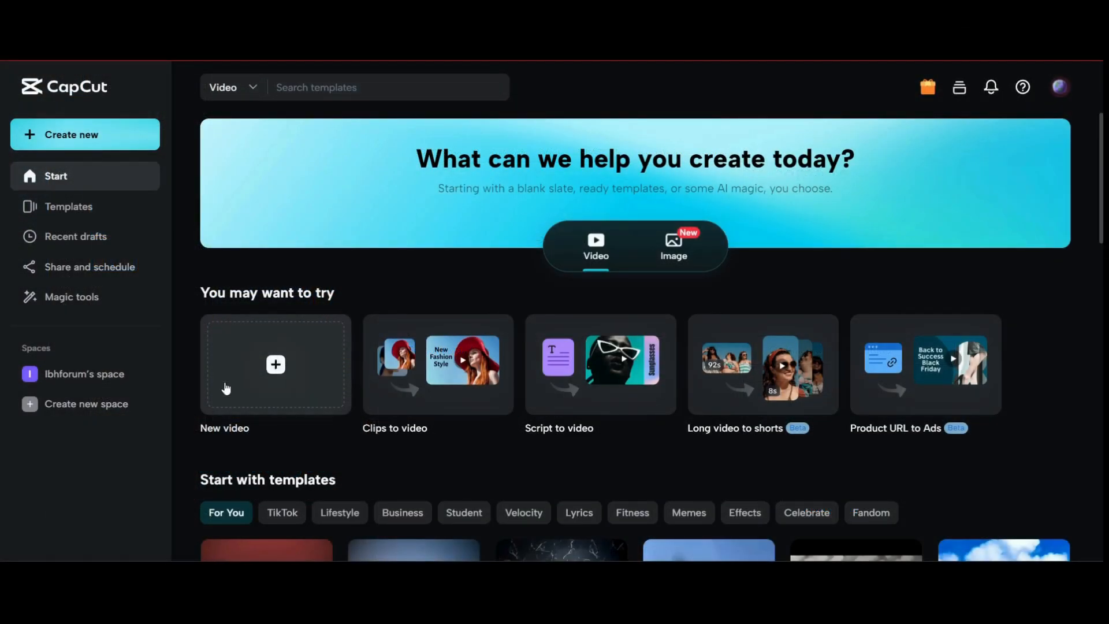
- Create a new video project and upload the 'VIDEO WITHOUT CAPTIONS' clip from the computer
{"action": "left_click", "coordinate": [275, 364]}
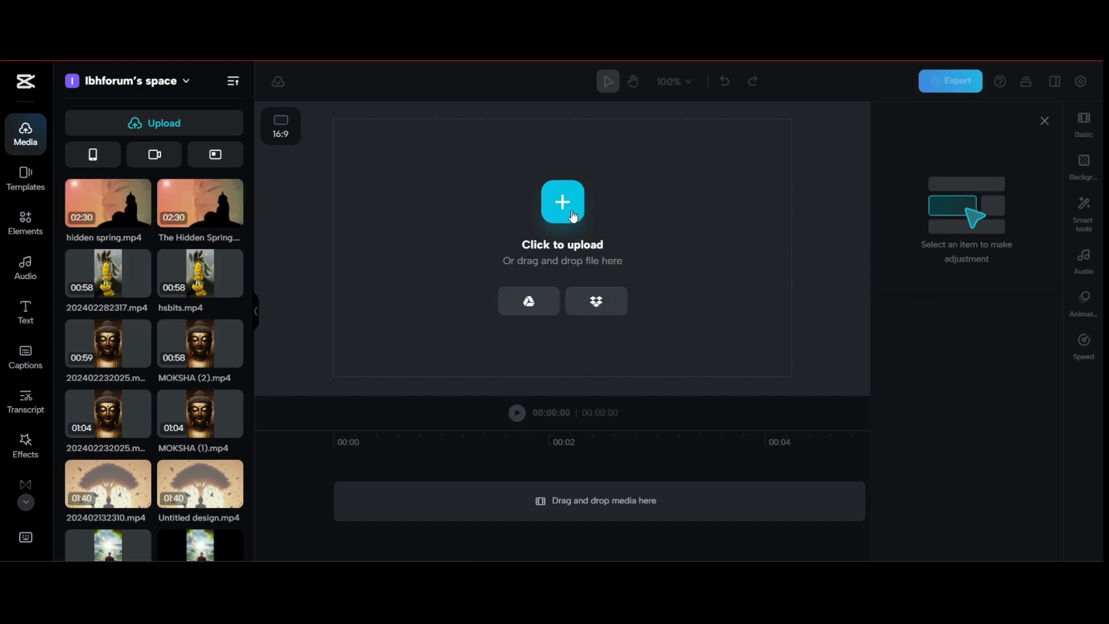
{"action": "left_click", "coordinate": [563, 202]}
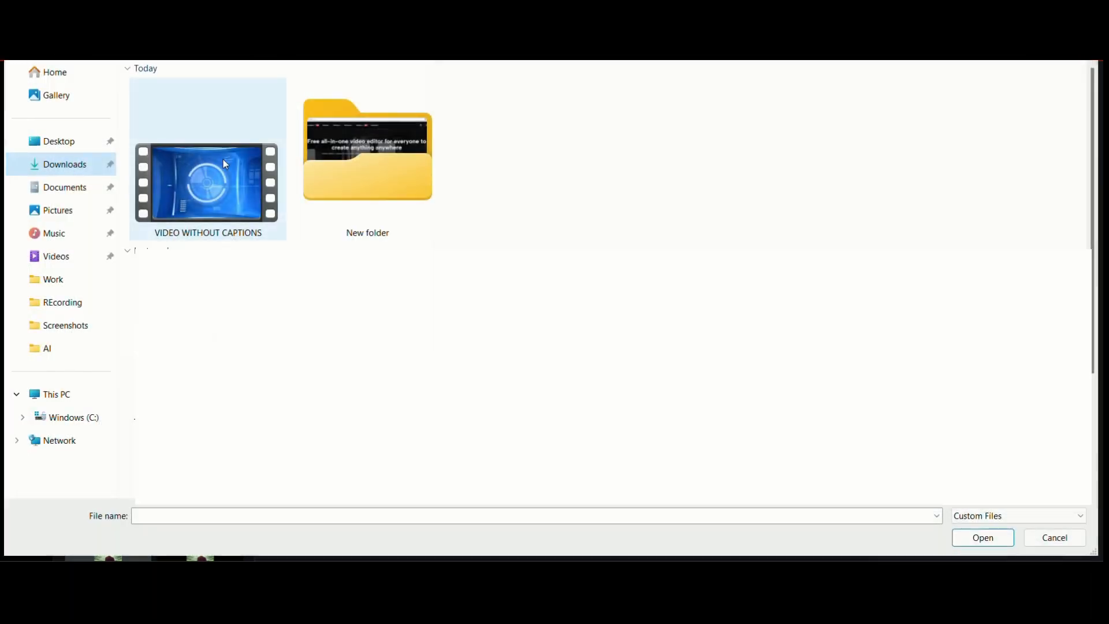
{"action": "left_click", "coordinate": [981, 538]}
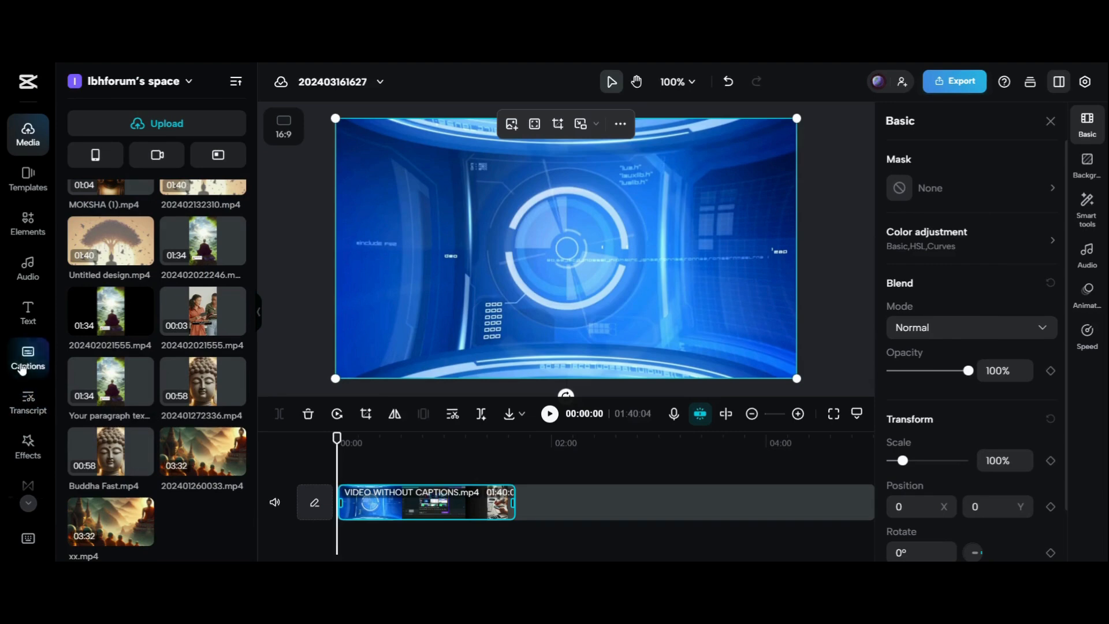
- Add a manual caption reading 'hi this is digia', then delete the half-typed caption
{"action": "left_click", "coordinate": [27, 359]}
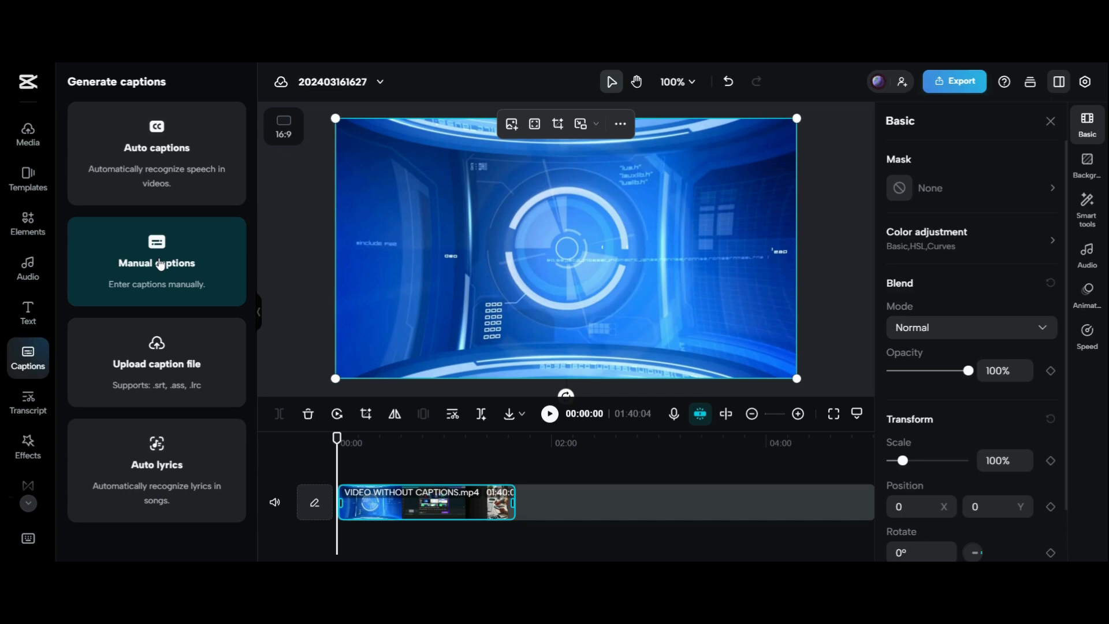
{"action": "left_click", "coordinate": [157, 262]}
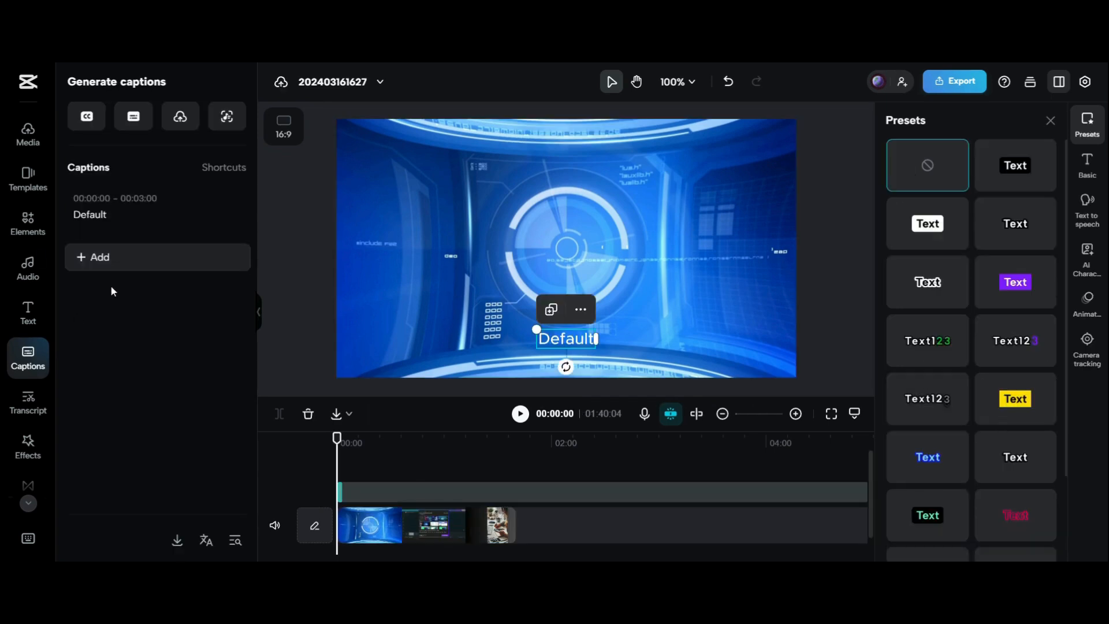
{"action": "mouse_move", "coordinate": [133, 116]}
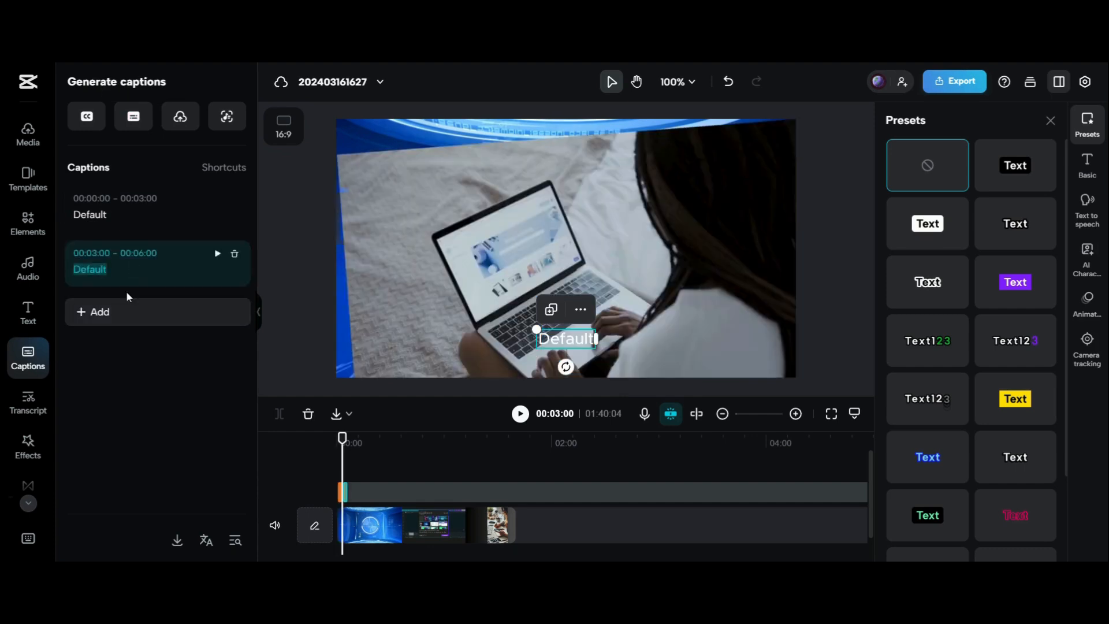
{"action": "type", "text": "hi this is"}
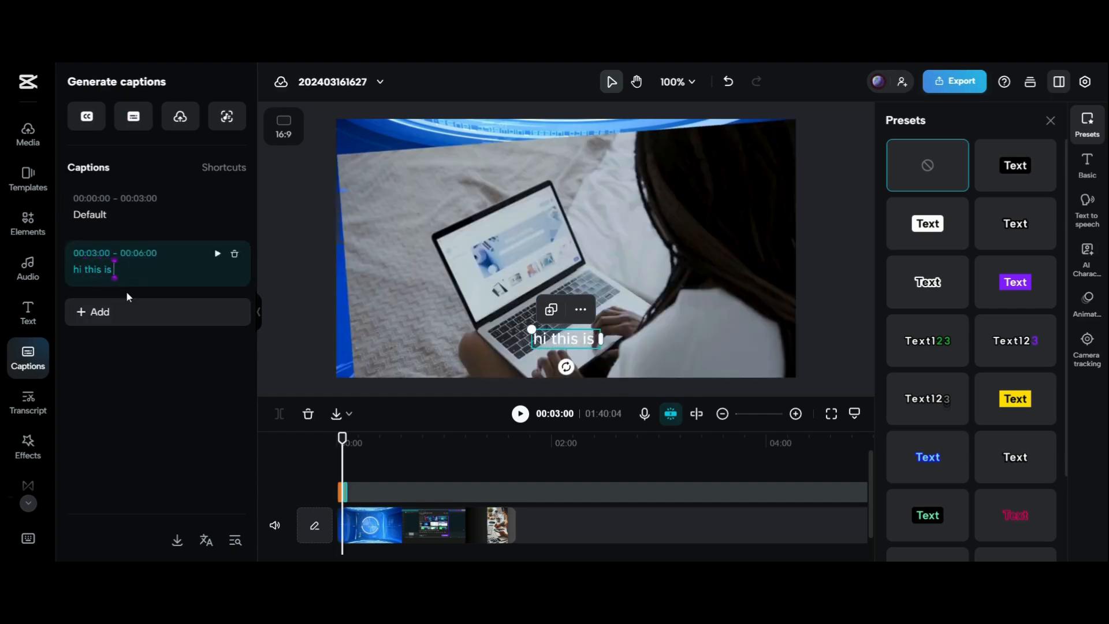
{"action": "type", "text": "digia"}
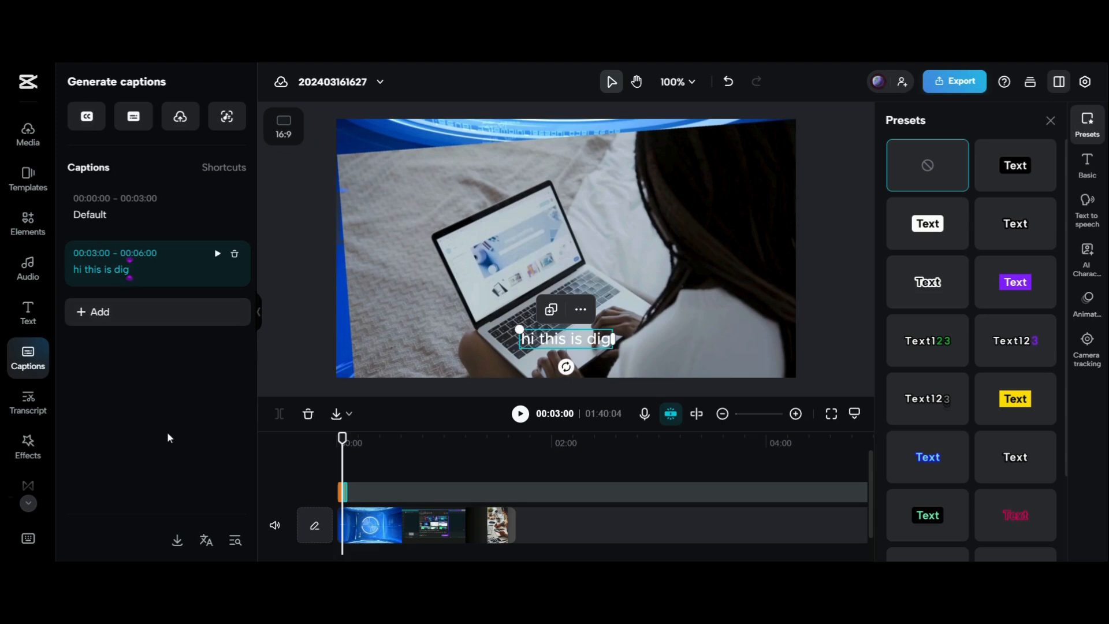
{"action": "left_click", "coordinate": [233, 252]}
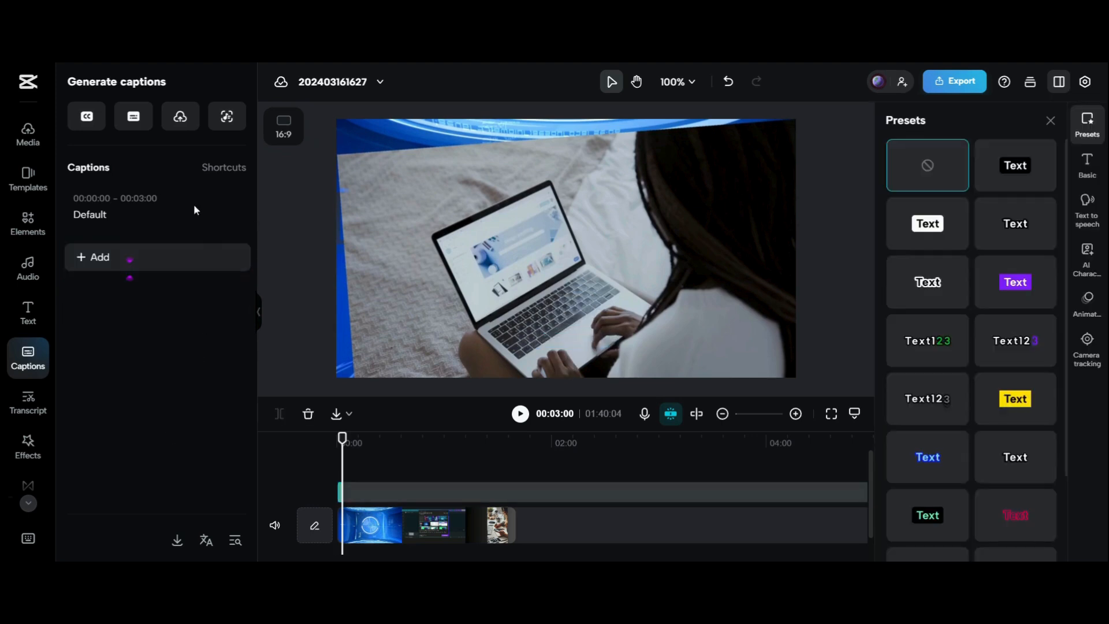
{"action": "mouse_move", "coordinate": [181, 115]}
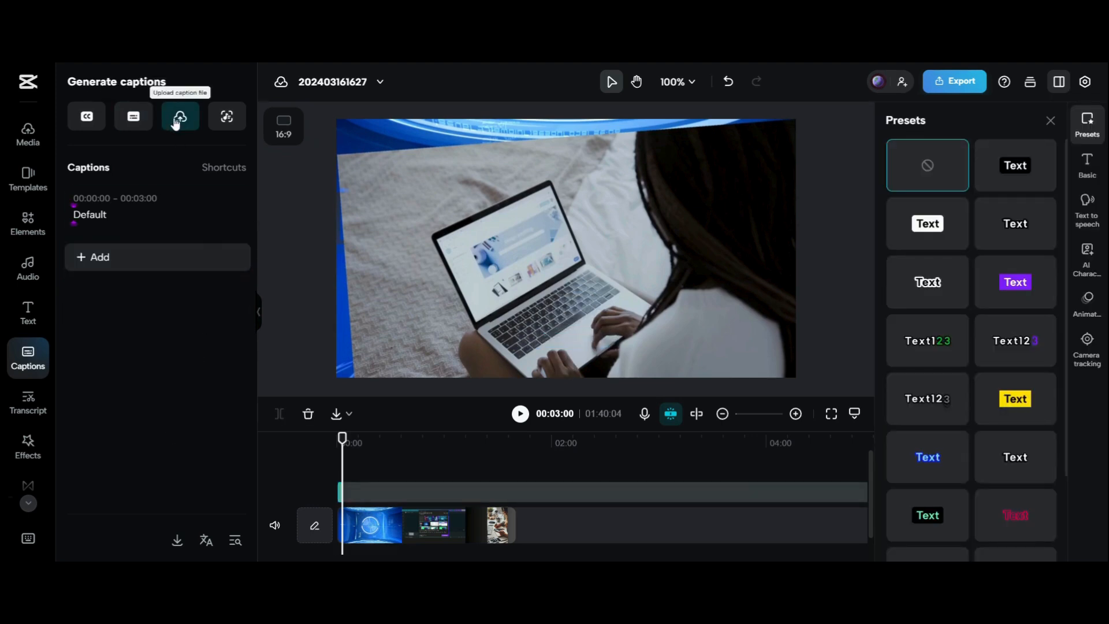
- Switch to Auto captions and generate captions from the video's English (US) speech
{"action": "left_click", "coordinate": [179, 116]}
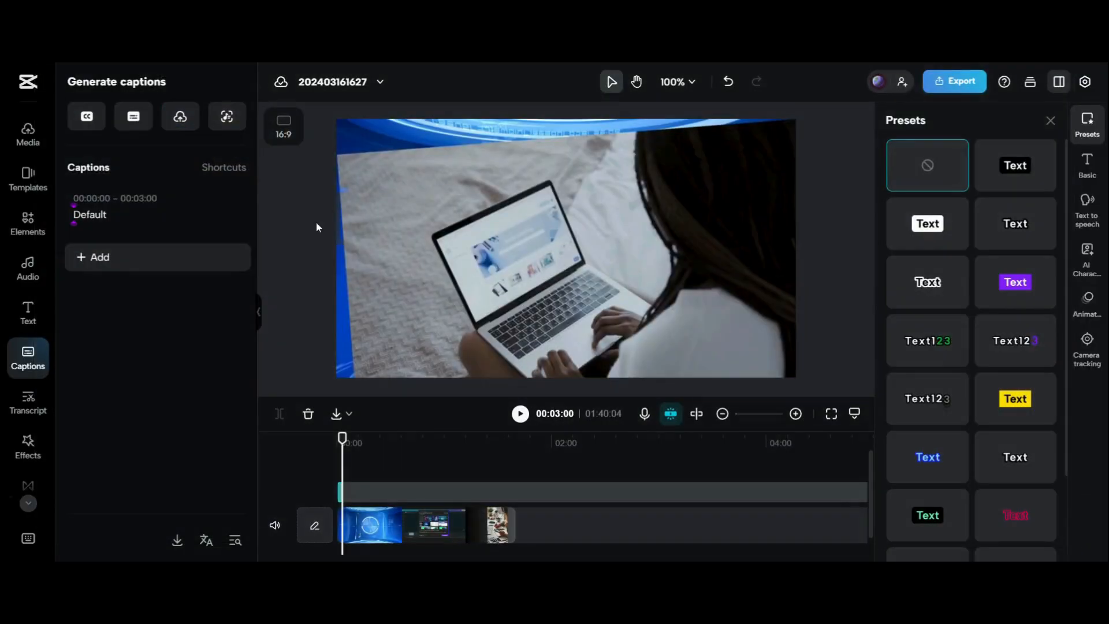
{"action": "mouse_move", "coordinate": [179, 116]}
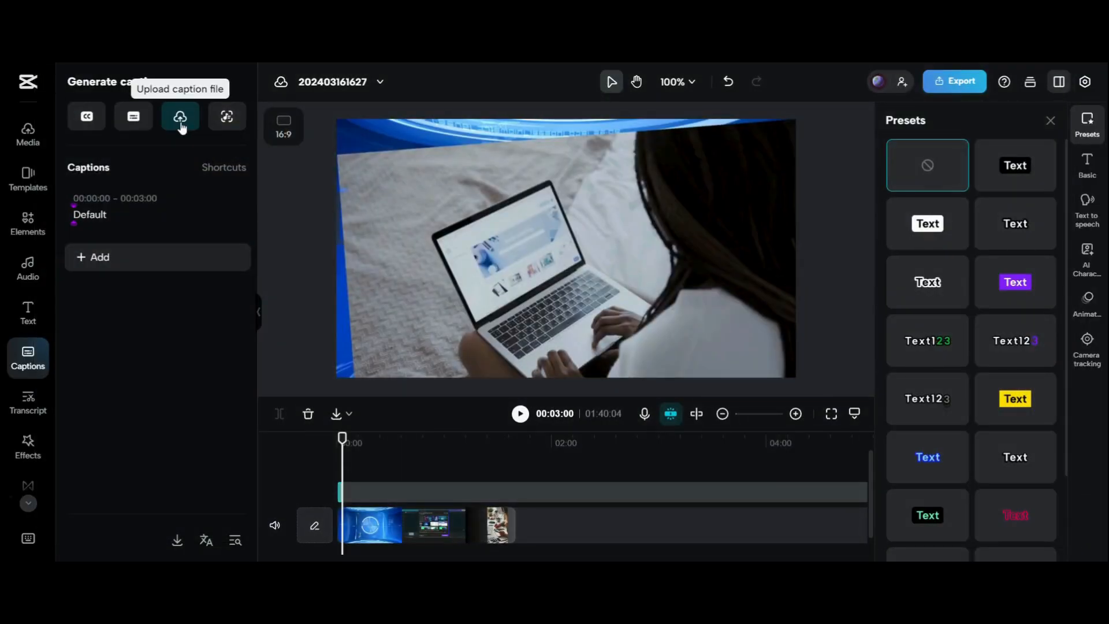
{"action": "left_click", "coordinate": [226, 116]}
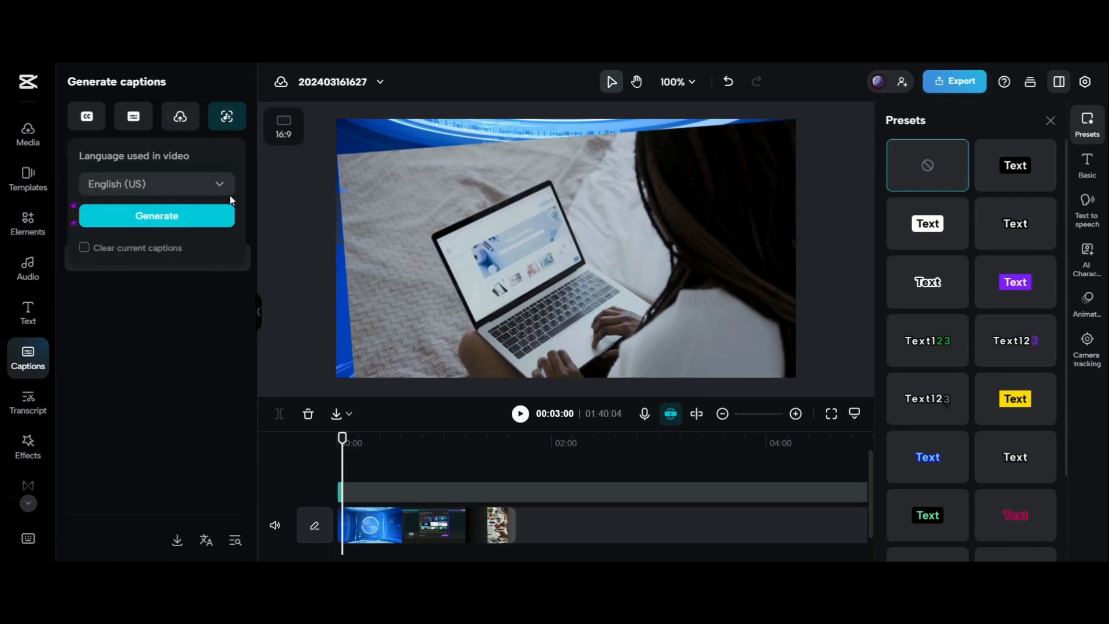
{"action": "left_click", "coordinate": [157, 215]}
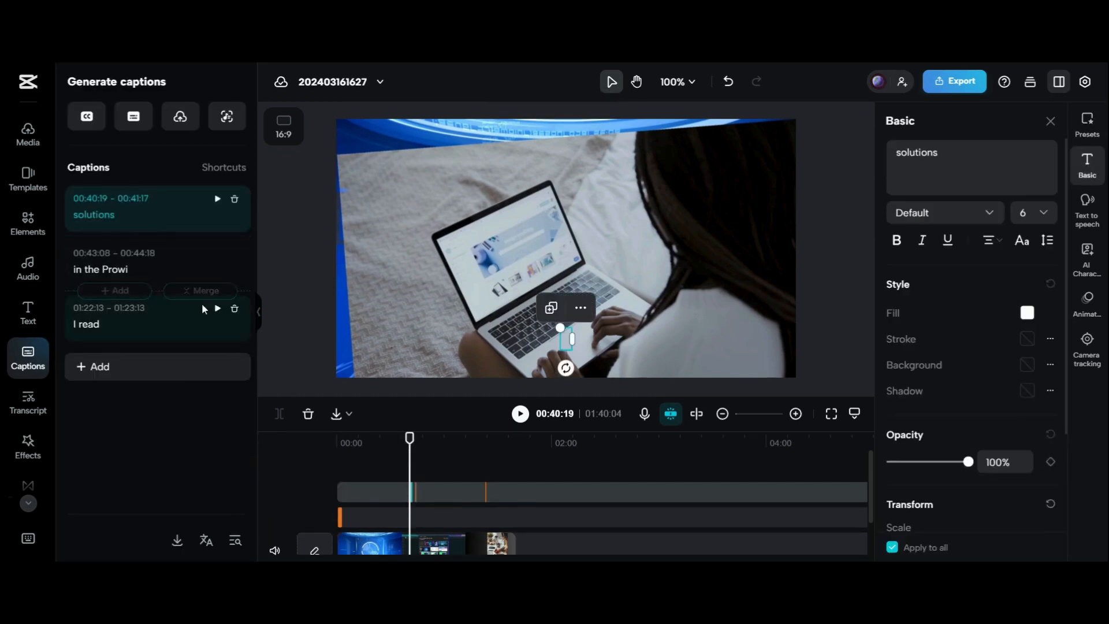
- Generate English (US) auto captions and review the resulting caption list
{"action": "left_click", "coordinate": [235, 199]}
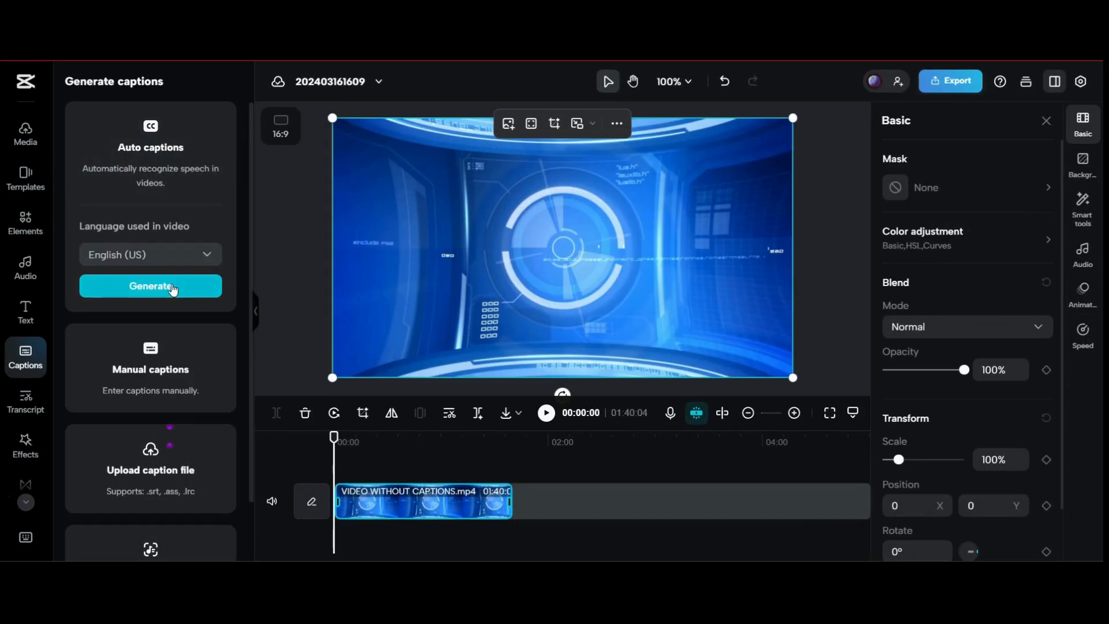
{"action": "left_click", "coordinate": [150, 287]}
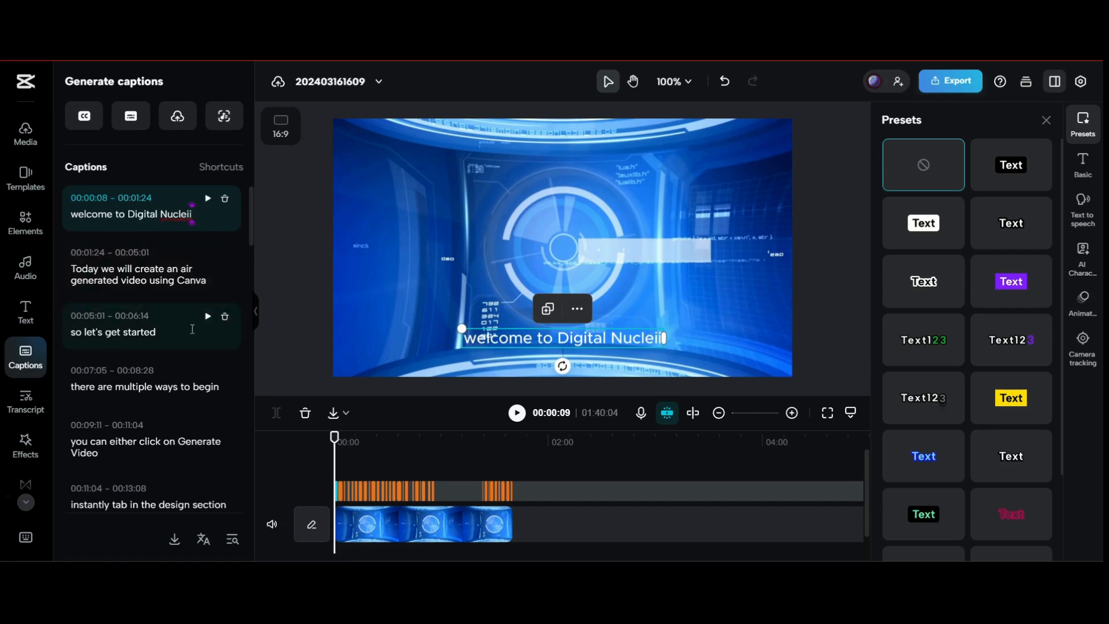
{"action": "scroll", "scroll_direction": "down", "scroll_amount": 3}
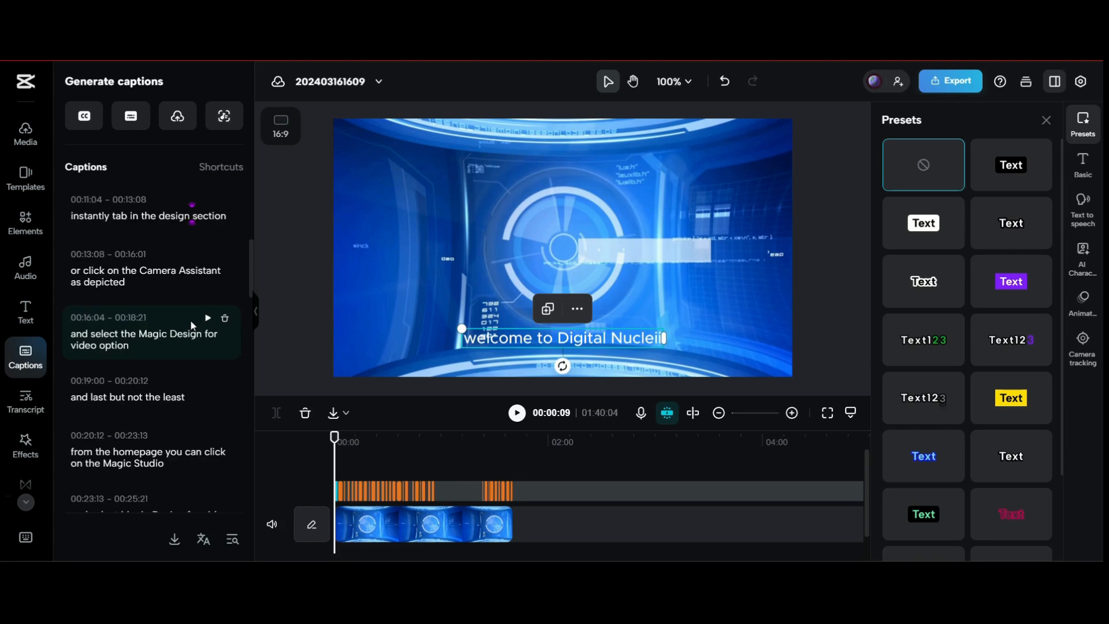
{"action": "scroll", "scroll_direction": "down", "scroll_amount": 3}
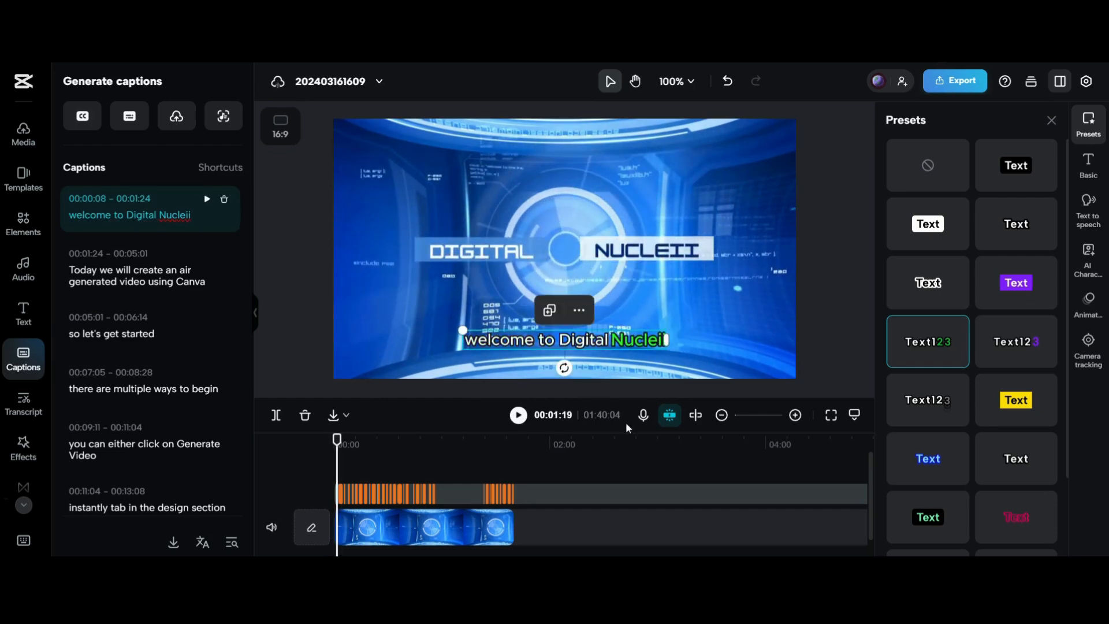
- Preview several caption presets, including yellow highlight, and settle on black text on a white box
{"action": "left_click", "coordinate": [927, 399]}
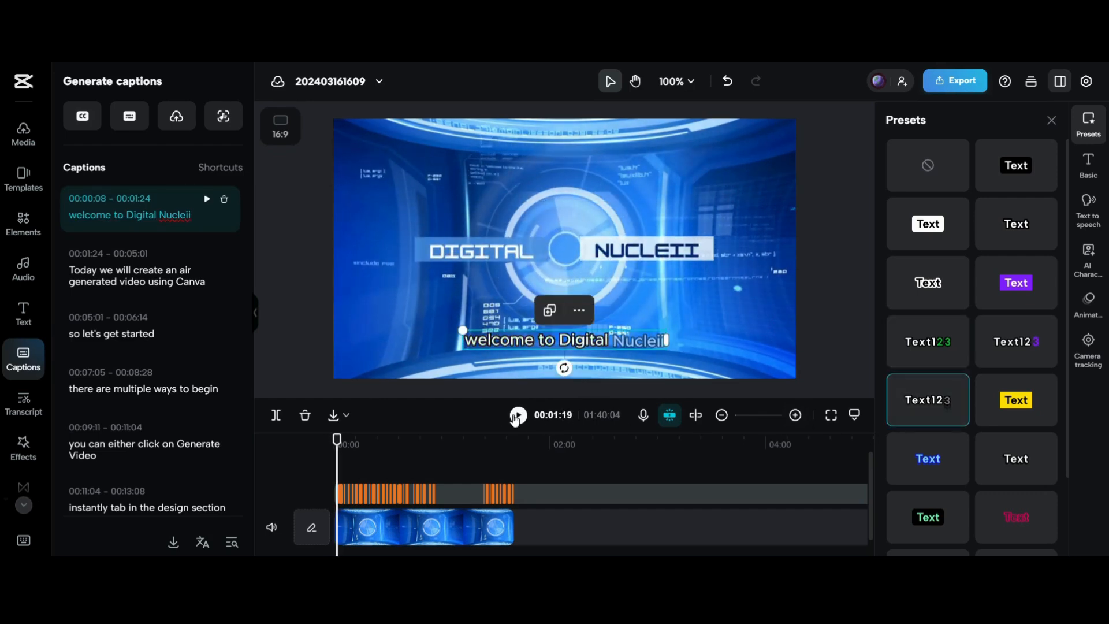
{"action": "left_click", "coordinate": [517, 414]}
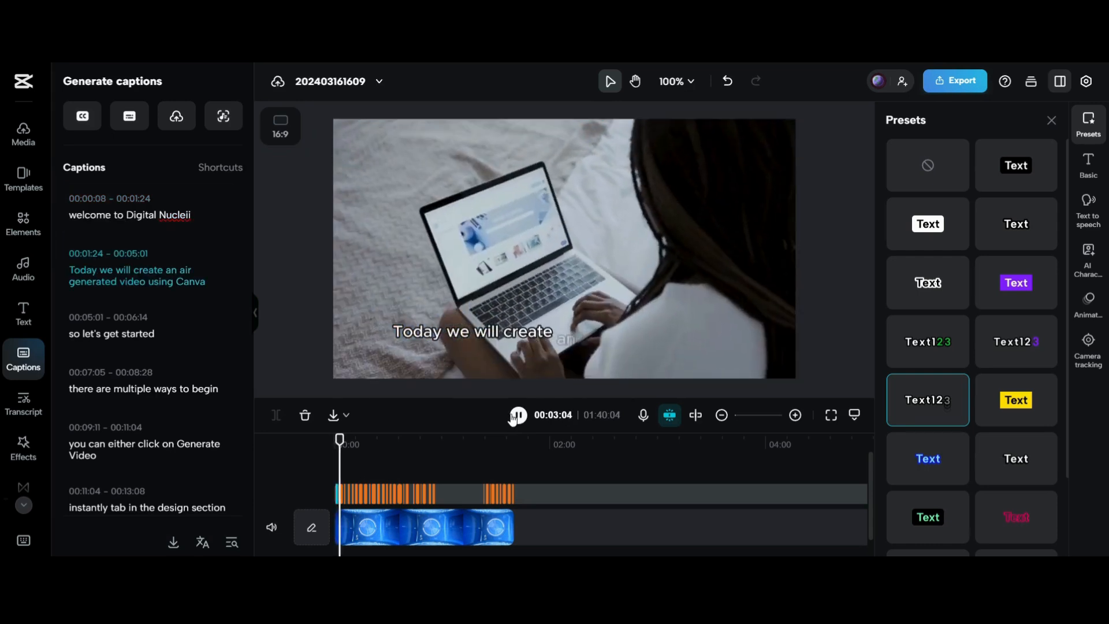
{"action": "left_click", "coordinate": [515, 415]}
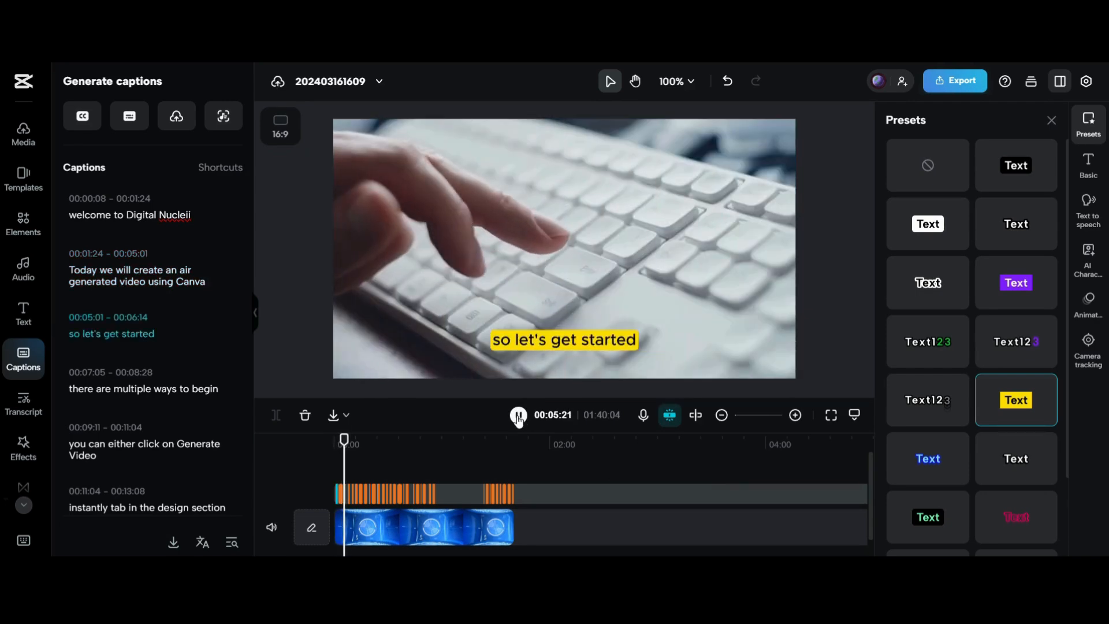
{"action": "left_click", "coordinate": [517, 413]}
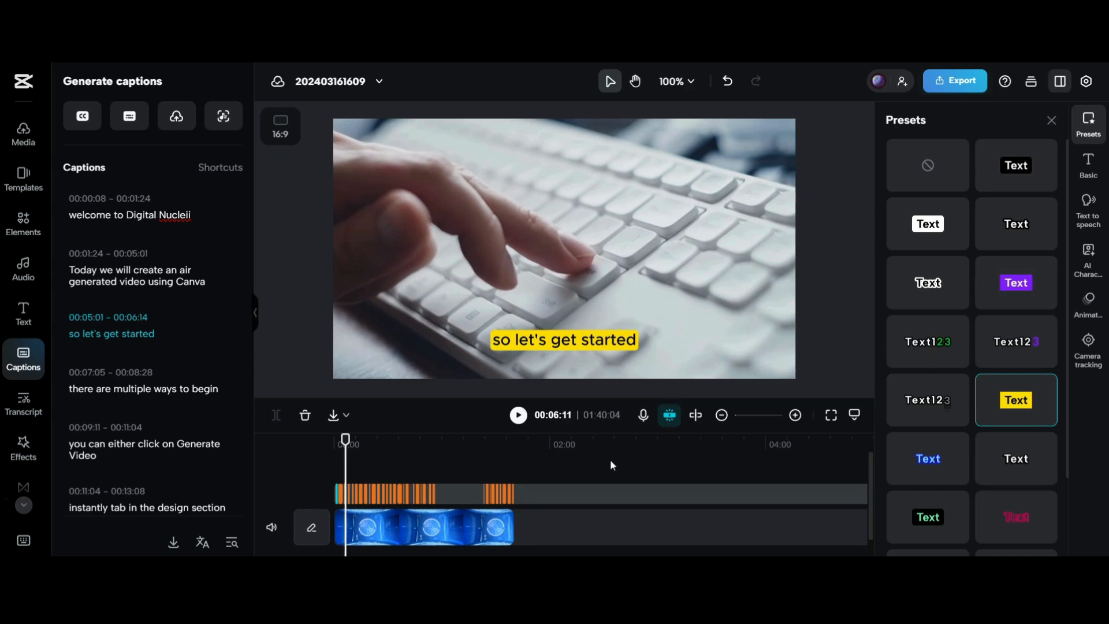
{"action": "left_click", "coordinate": [517, 414]}
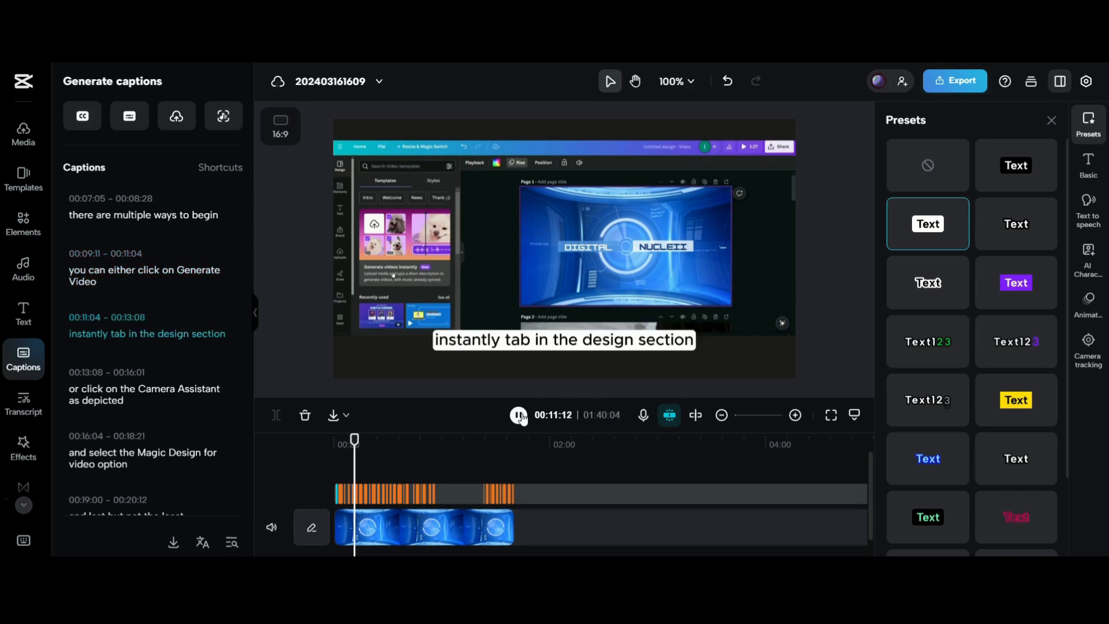
- In Basic settings set the caption font to Sora-Regular, adjust scale, and set opacity to 73%
{"action": "left_click", "coordinate": [517, 415]}
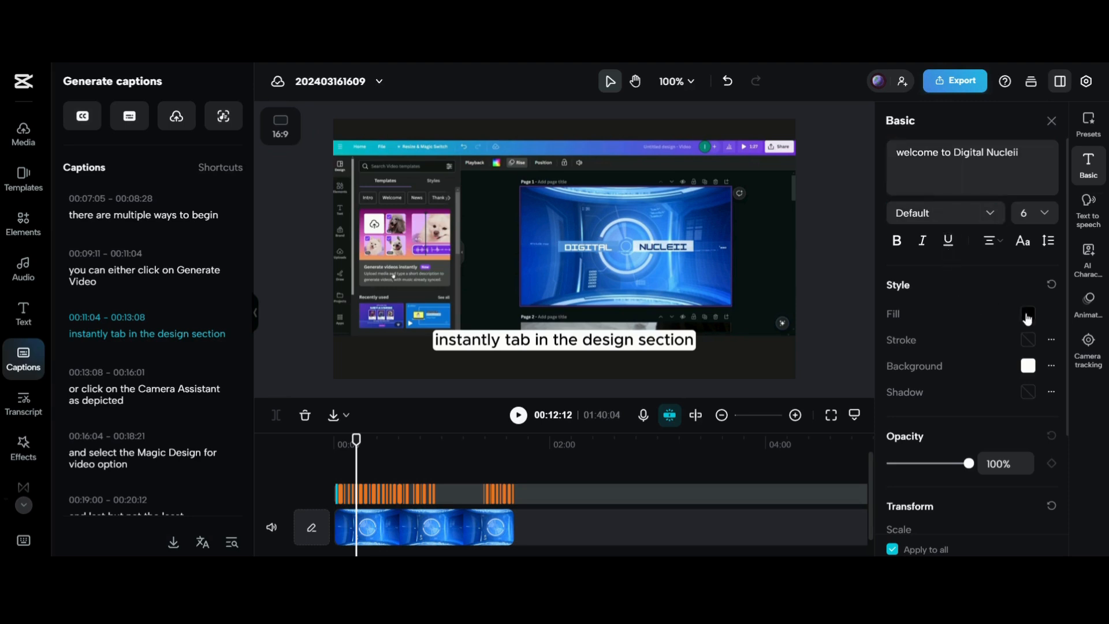
{"action": "left_click", "coordinate": [945, 212]}
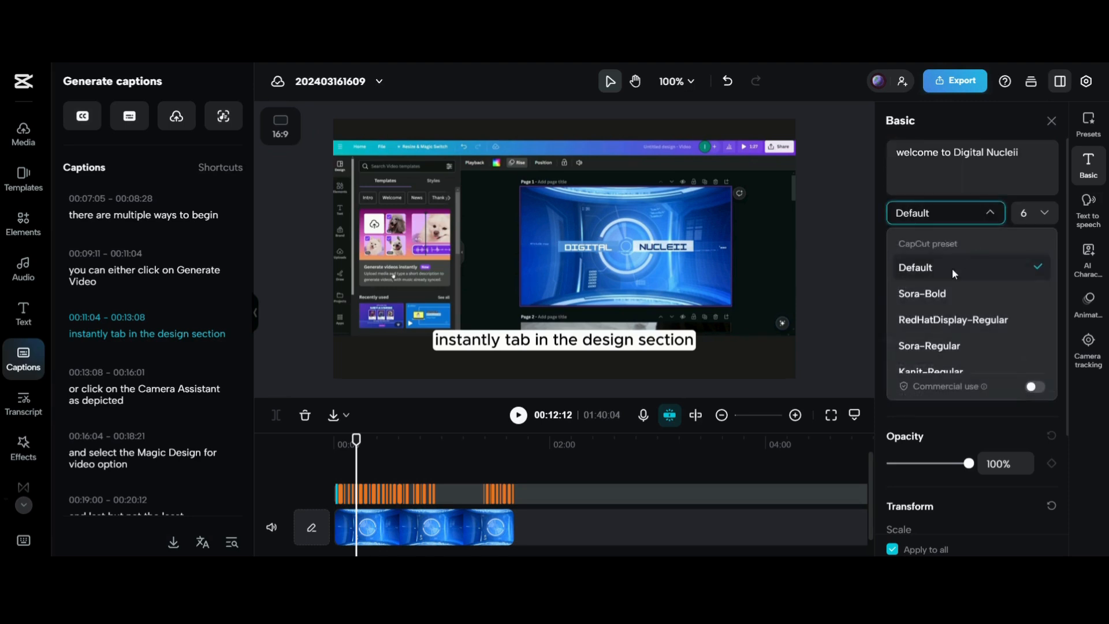
{"action": "left_click", "coordinate": [915, 268]}
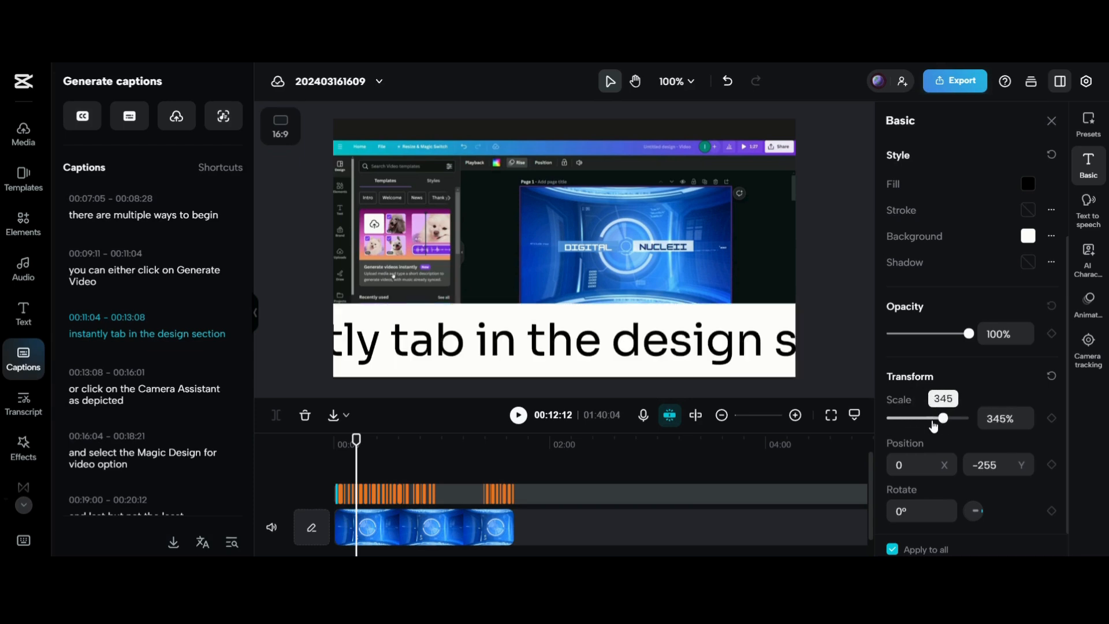
{"action": "left_click_drag", "start_coordinate": [942, 418], "coordinate": [912, 419]}
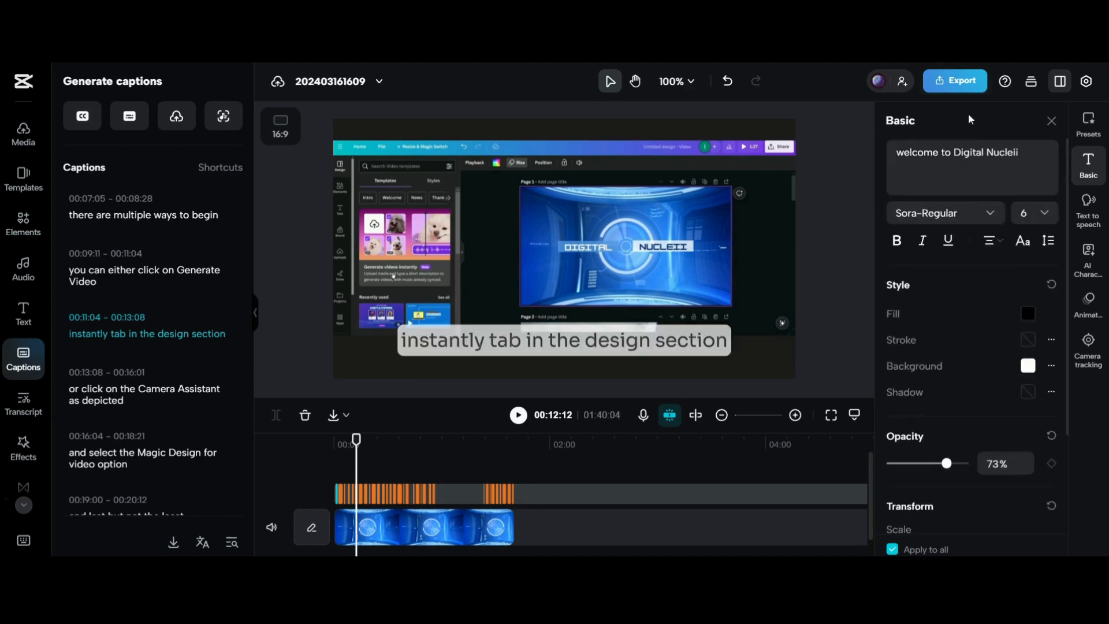
{"action": "left_click", "coordinate": [518, 415]}
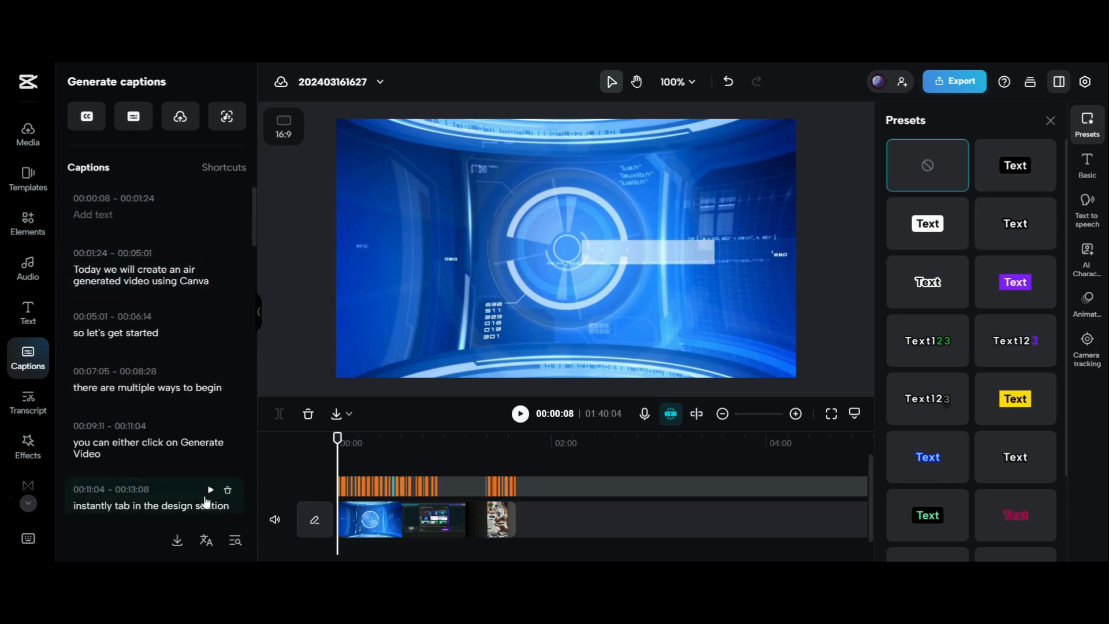
- Translate the captions from English into Hindi, apply the yellow highlighted preset, and preview playback
{"action": "left_click", "coordinate": [206, 541]}
{"action": "type", "text": "engli"}
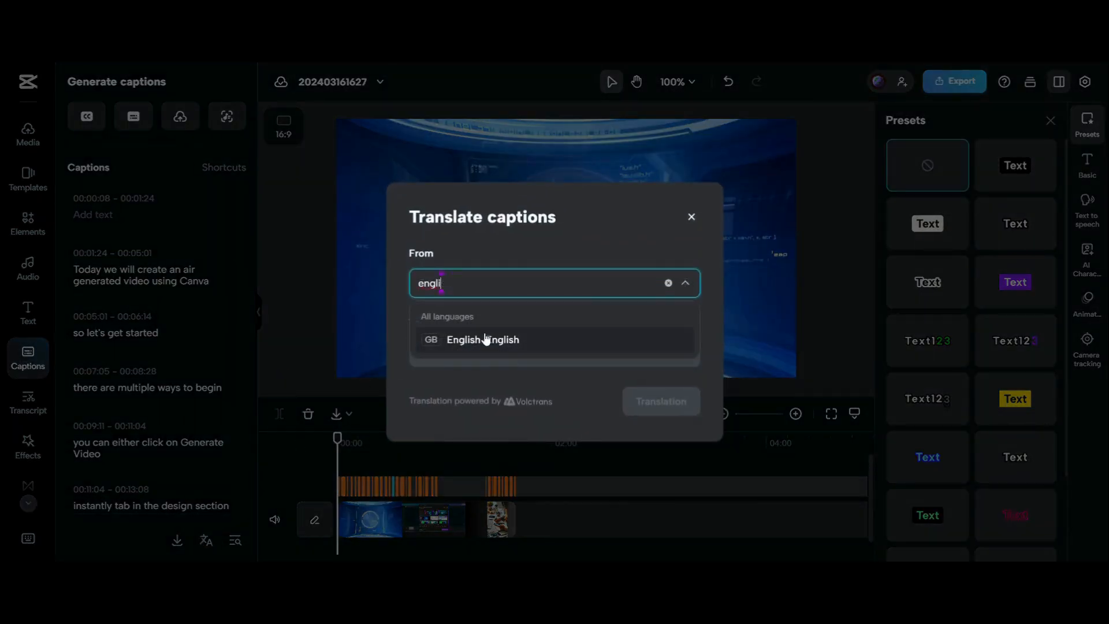
{"action": "left_click", "coordinate": [668, 282]}
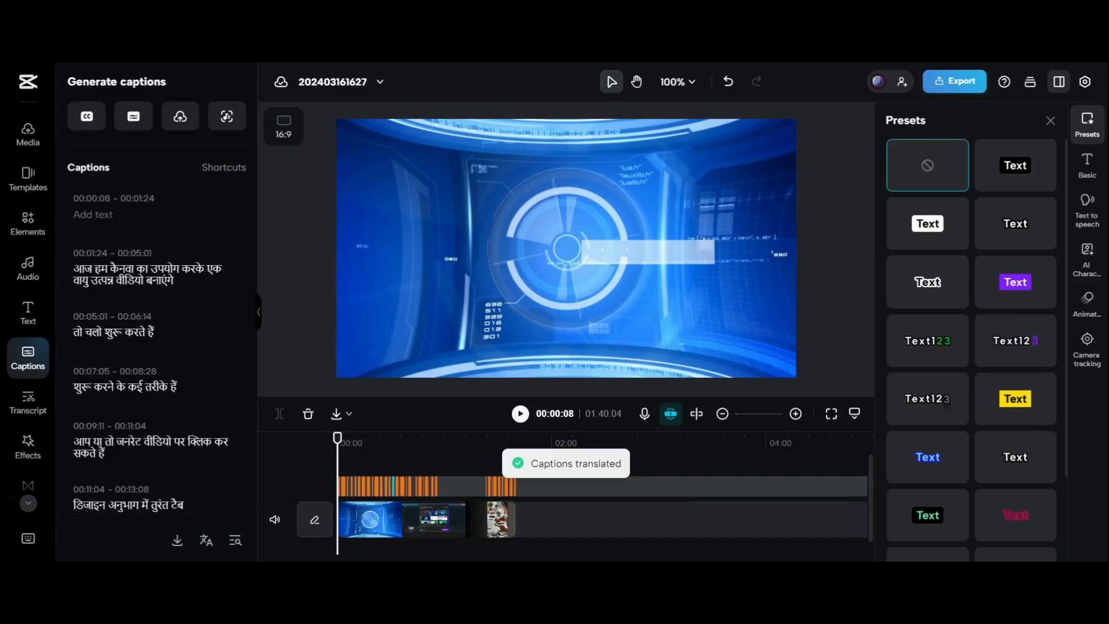
{"action": "left_click", "coordinate": [520, 413]}
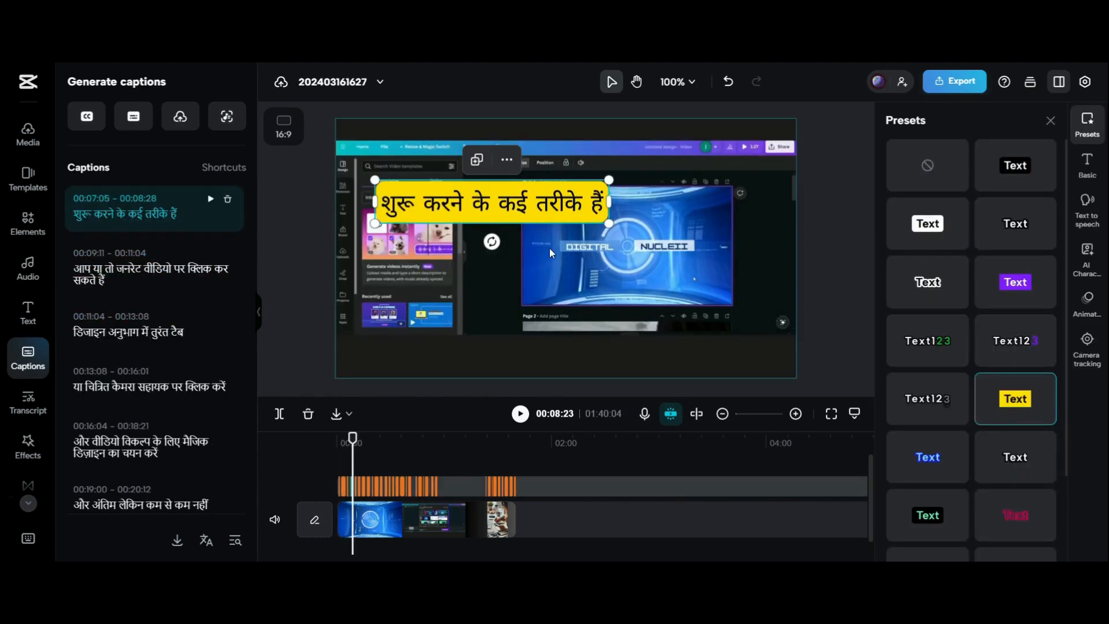
{"action": "left_click", "coordinate": [520, 413]}
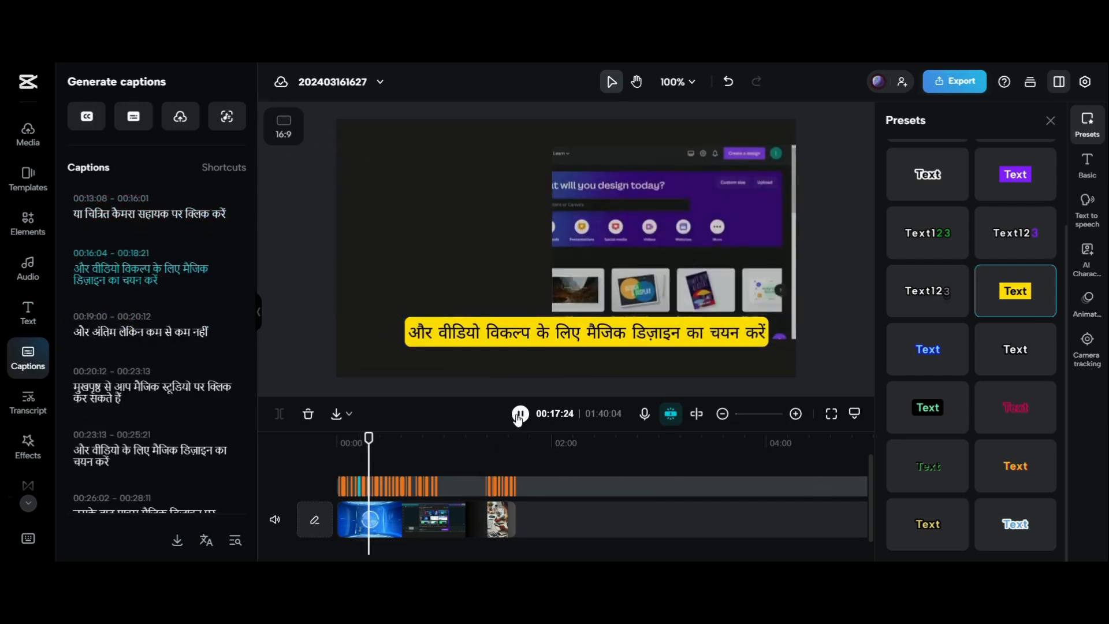
{"action": "left_click", "coordinate": [520, 414]}
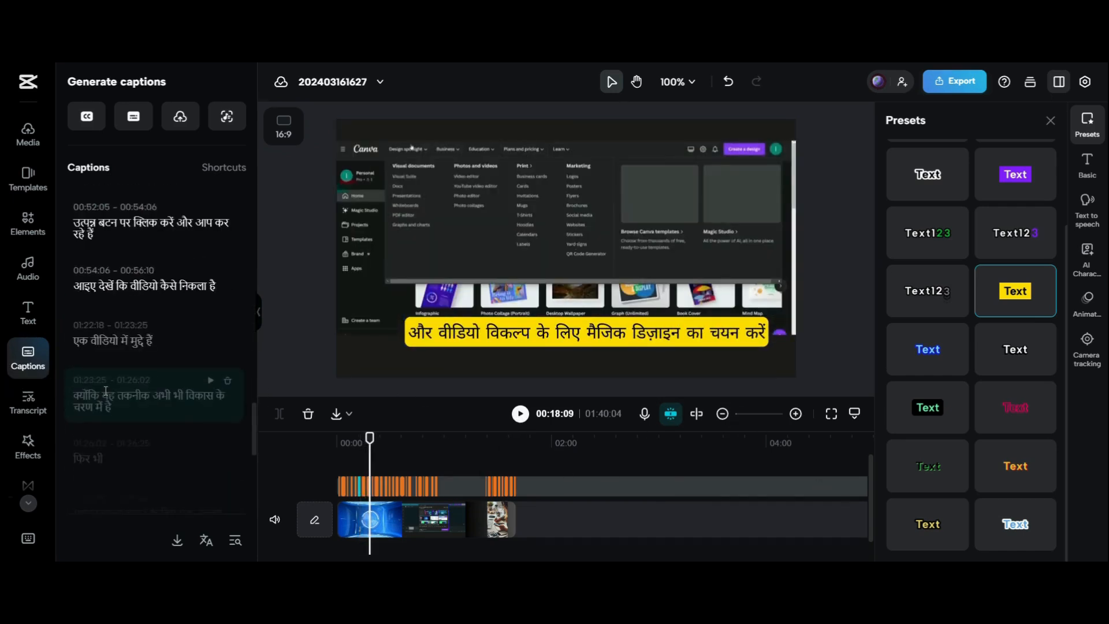
- Check the .srt/.txt caption export formats and the Find and replace tool, then close it
{"action": "left_click", "coordinate": [178, 541]}
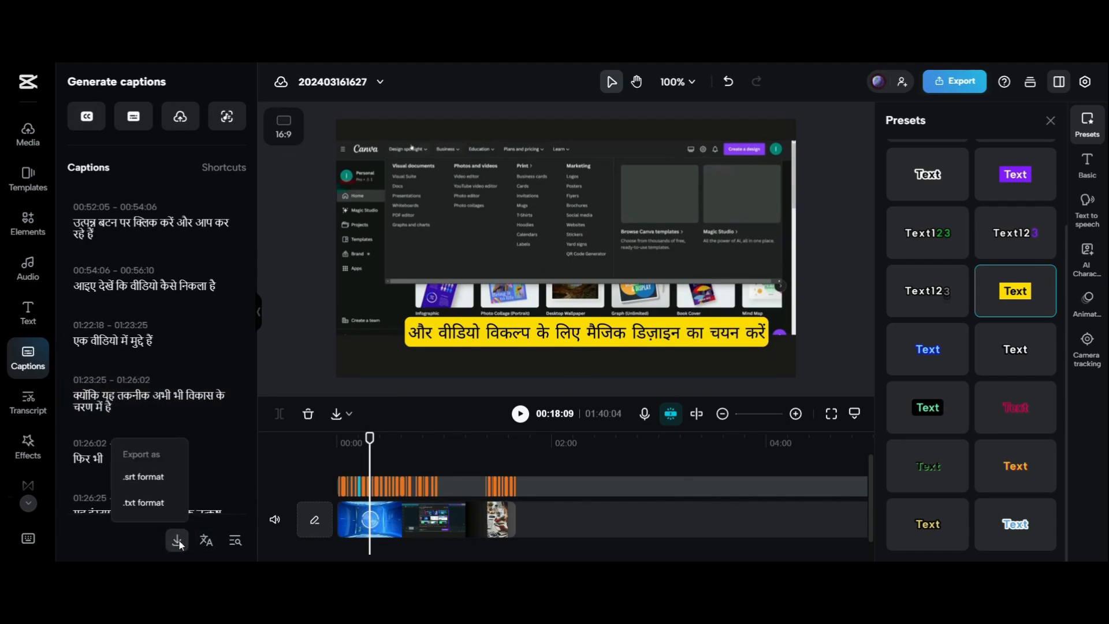
{"action": "left_click", "coordinate": [234, 540]}
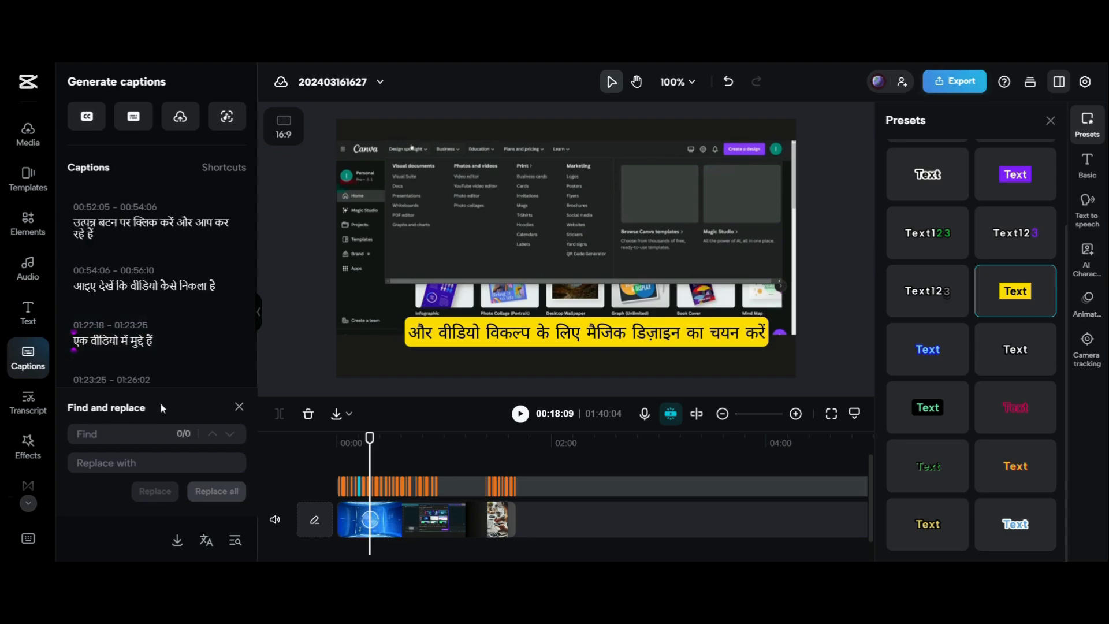
{"action": "left_click", "coordinate": [156, 462]}
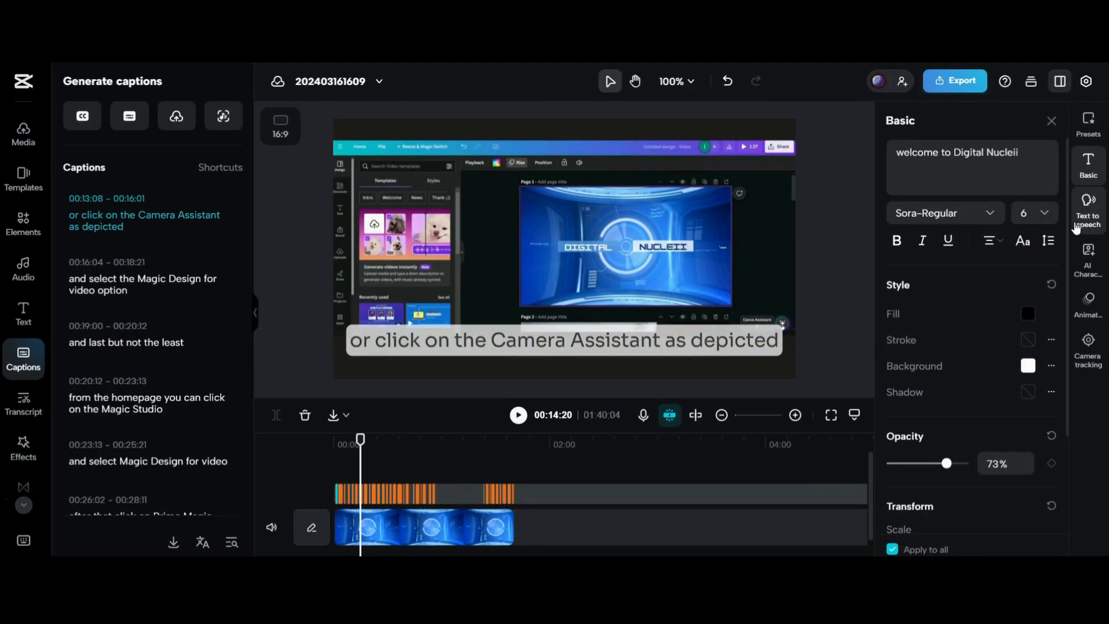
- Add an AI character avatar via Text to speech and accept its usage terms to start speech generation
{"action": "left_click", "coordinate": [1088, 208]}
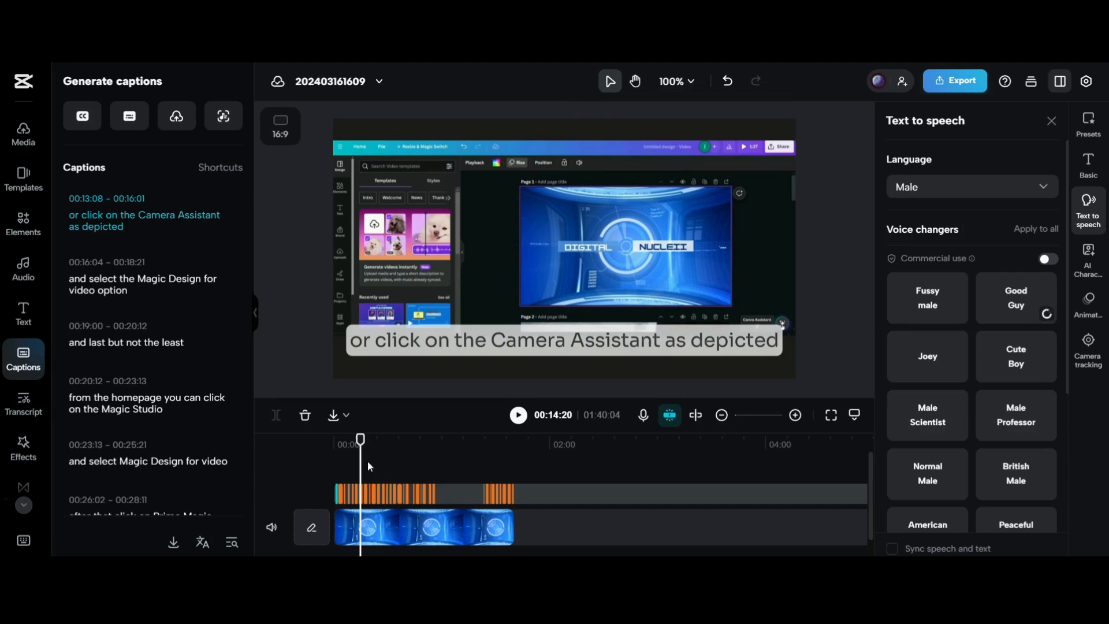
{"action": "left_click", "coordinate": [1088, 266]}
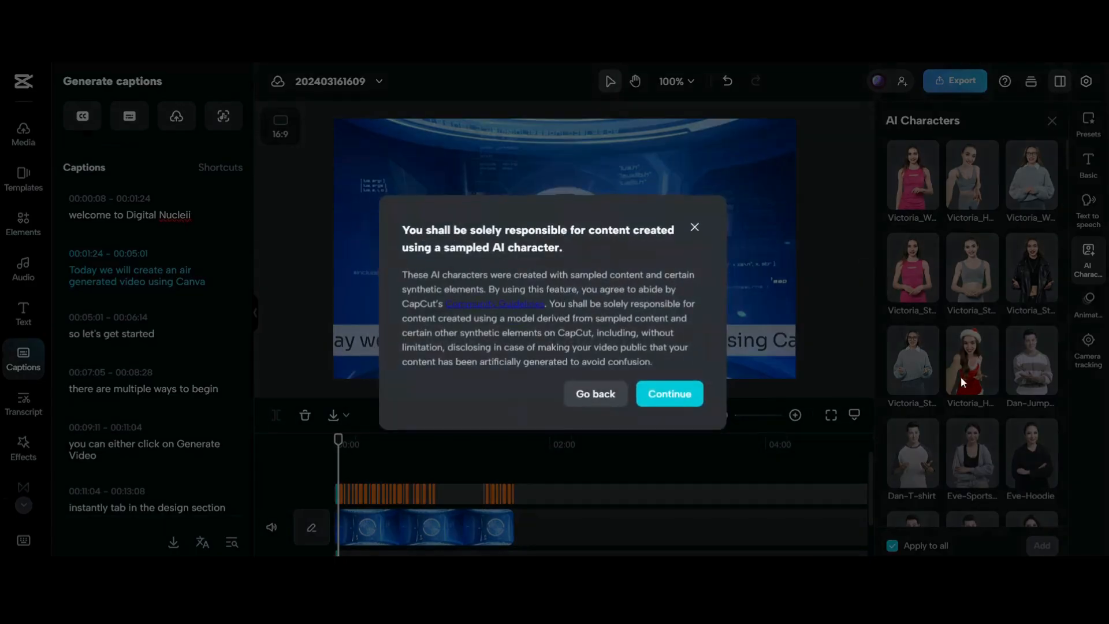
{"action": "left_click", "coordinate": [671, 393]}
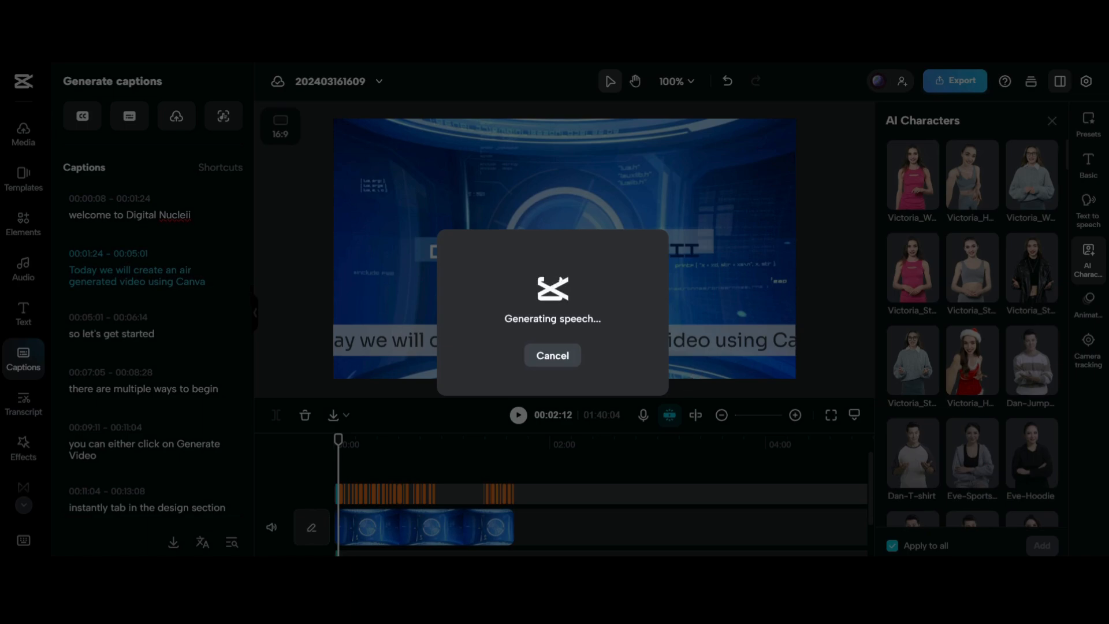